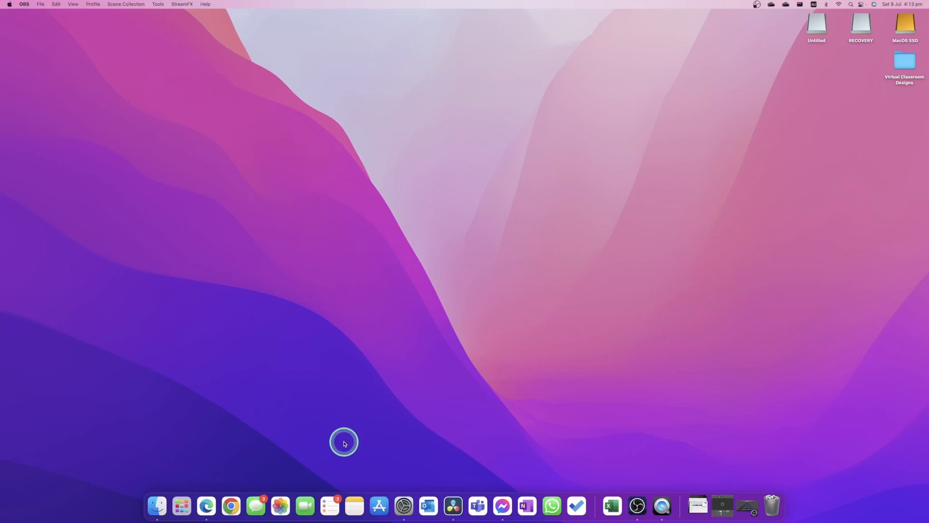
mouse_move(231, 506)
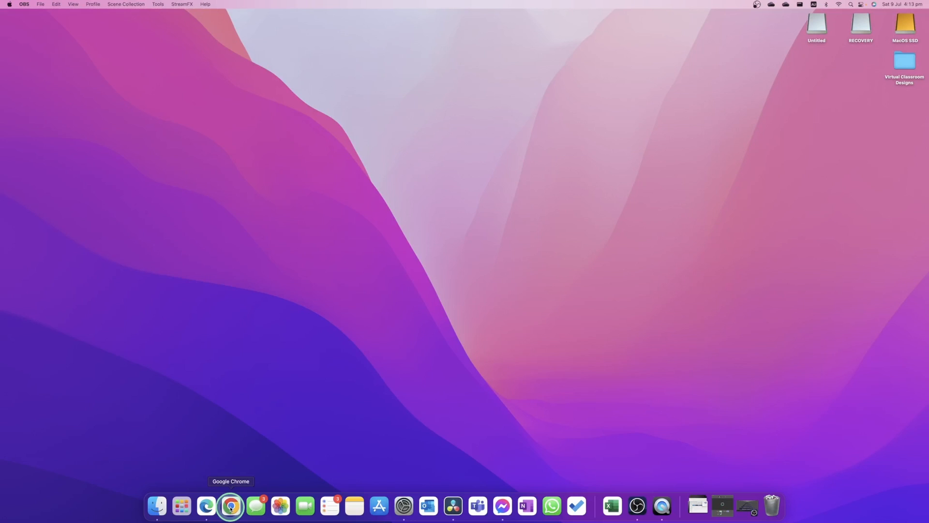
Step: Launch Google Chrome from the Dock, landing on the Netflix Australia sign-up page
left_click(231, 505)
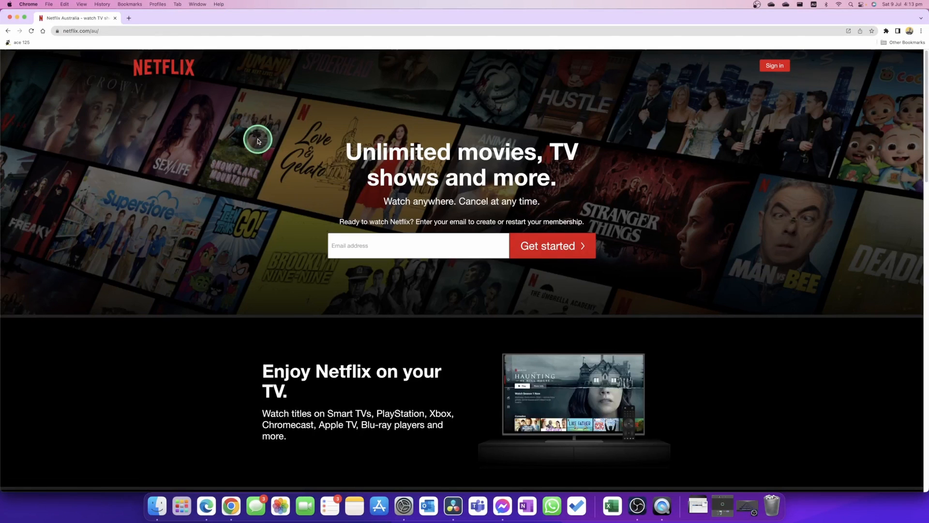
mouse_move(360, 211)
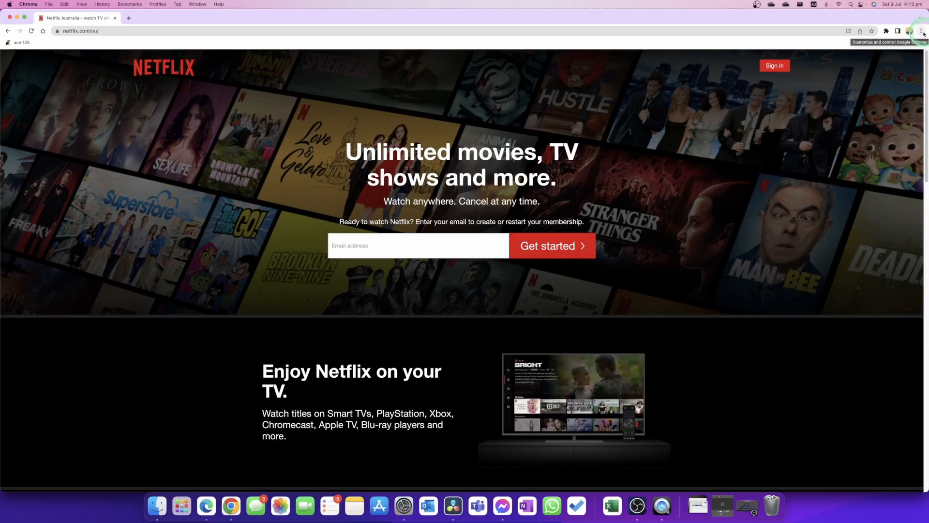
Step: Start a Create Shortcut prompt for the Netflix page via More Tools
left_click(921, 29)
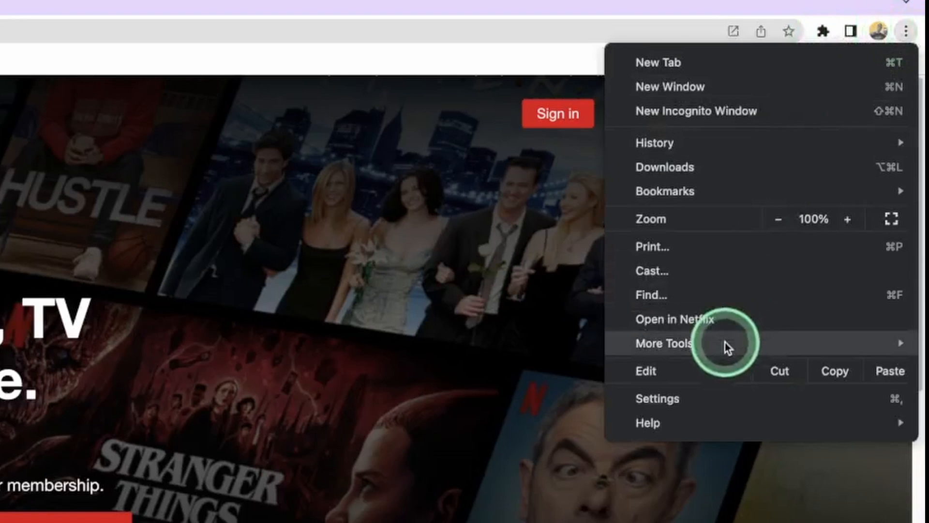
left_click(682, 342)
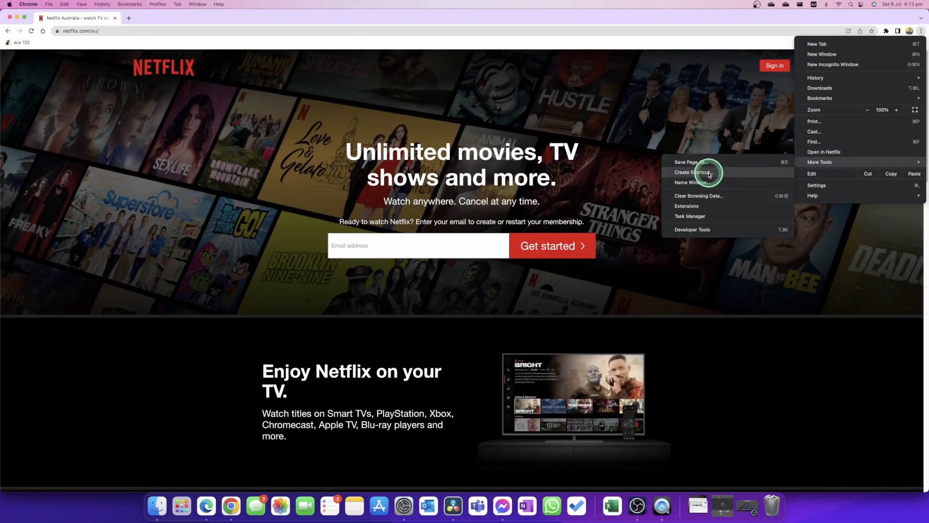
left_click(692, 173)
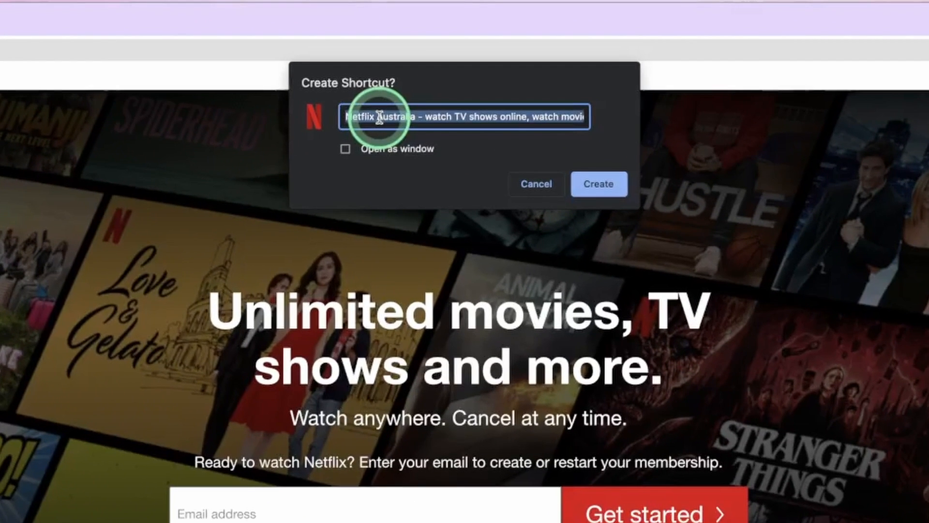
Step: Create a shortcut named 'Netflix' set to open as its own window
type("Netflix")
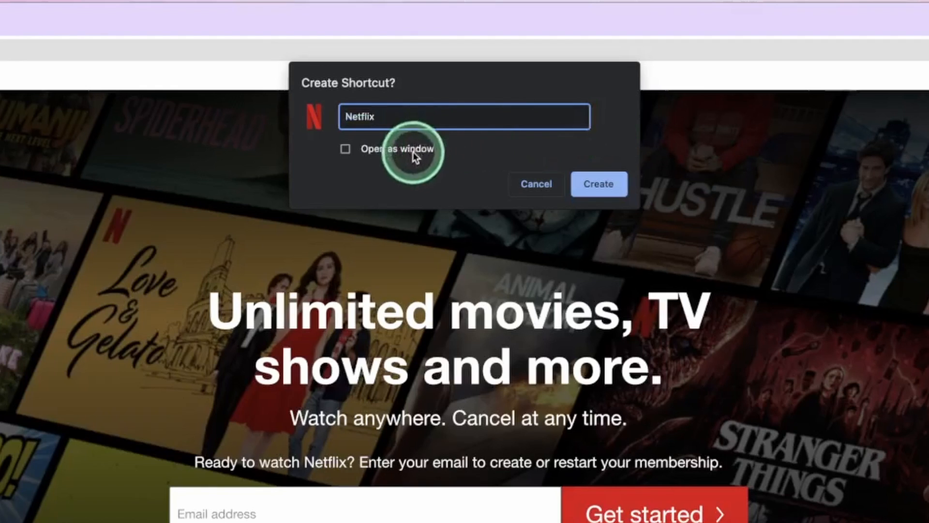
left_click(344, 149)
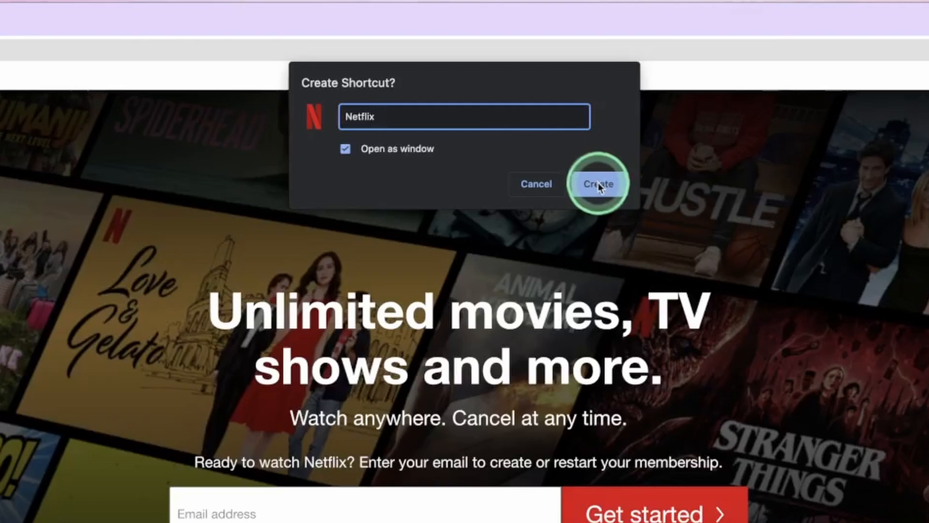
left_click(598, 184)
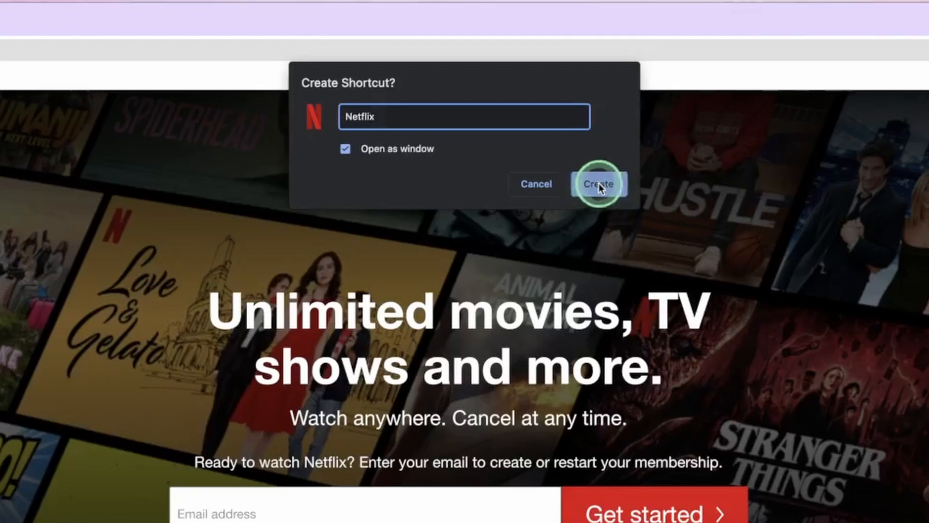
left_click(598, 184)
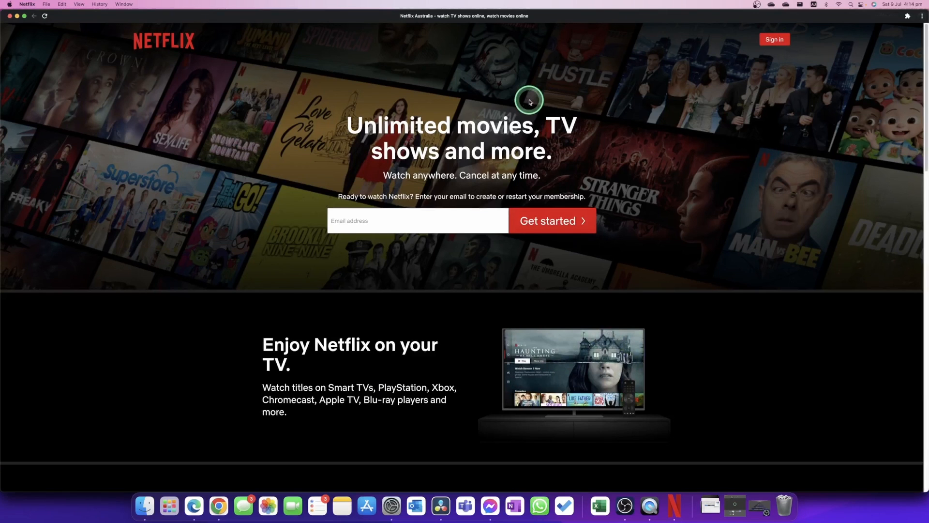
mouse_move(717, 403)
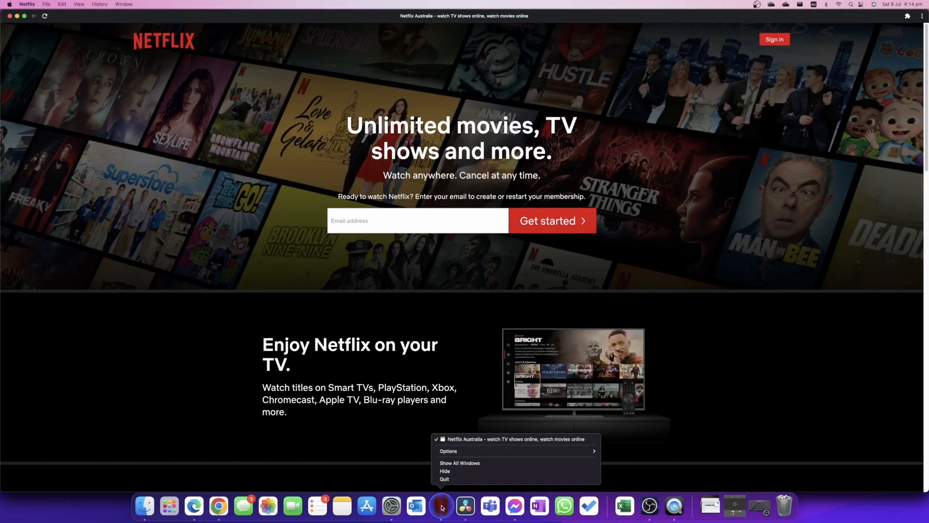
Step: Inspect the standalone Netflix app's Dock and menu-bar entries, then bring up Spotlight
left_click(448, 451)
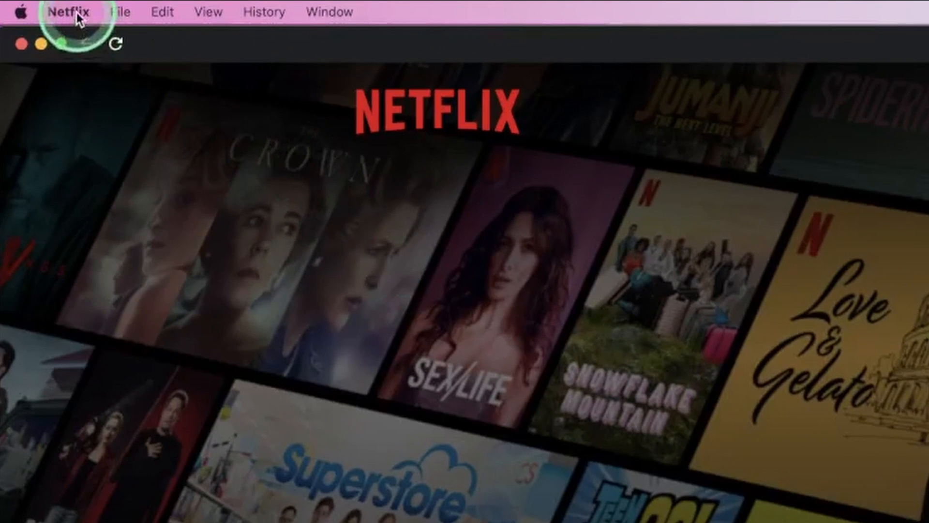
left_click(66, 12)
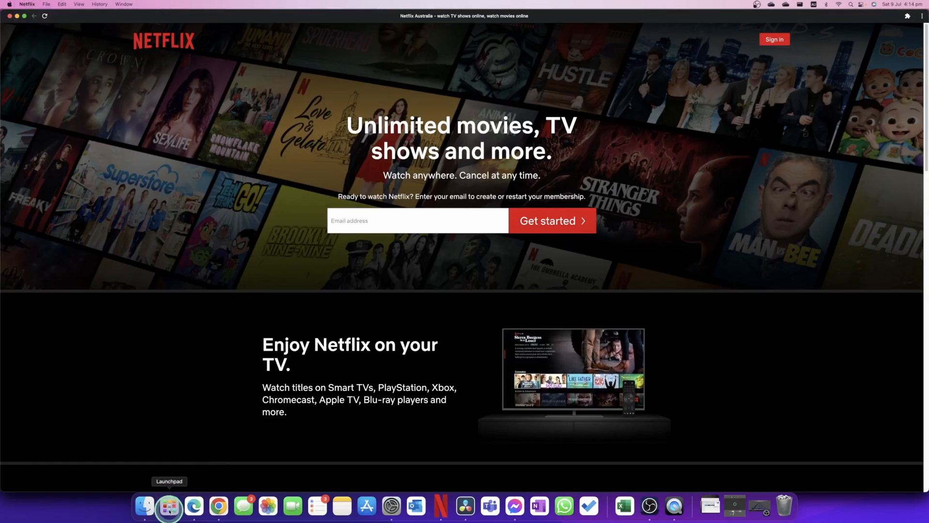
left_click(171, 507)
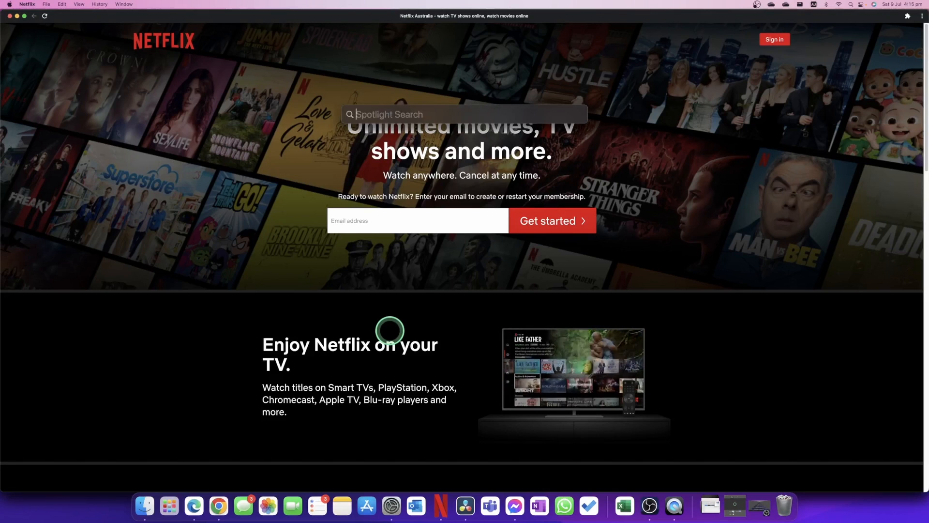
Step: Search Spotlight for 'chroms' and show the Chrome Apps folder in Finder
type("chroms")
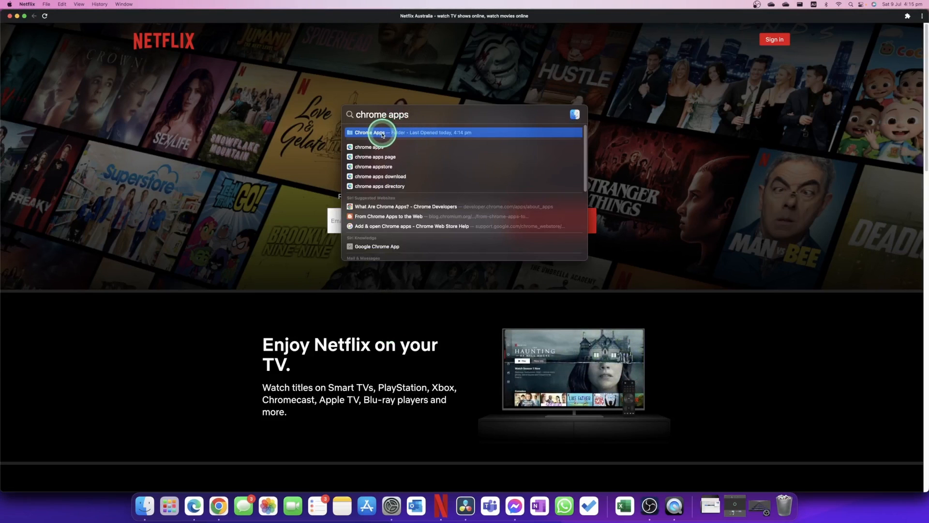
left_click(370, 132)
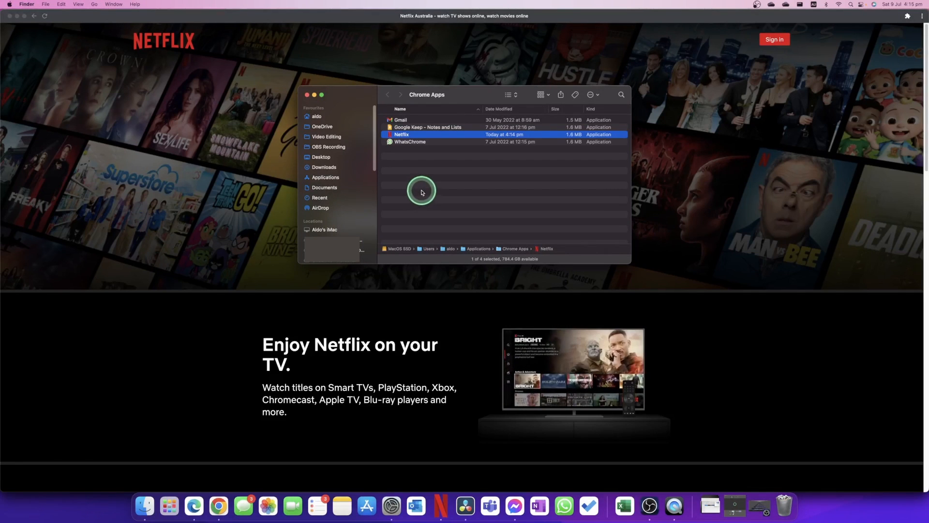
Step: Attempt to bin the Netflix app and acknowledge the refusal while it is open
right_click(401, 133)
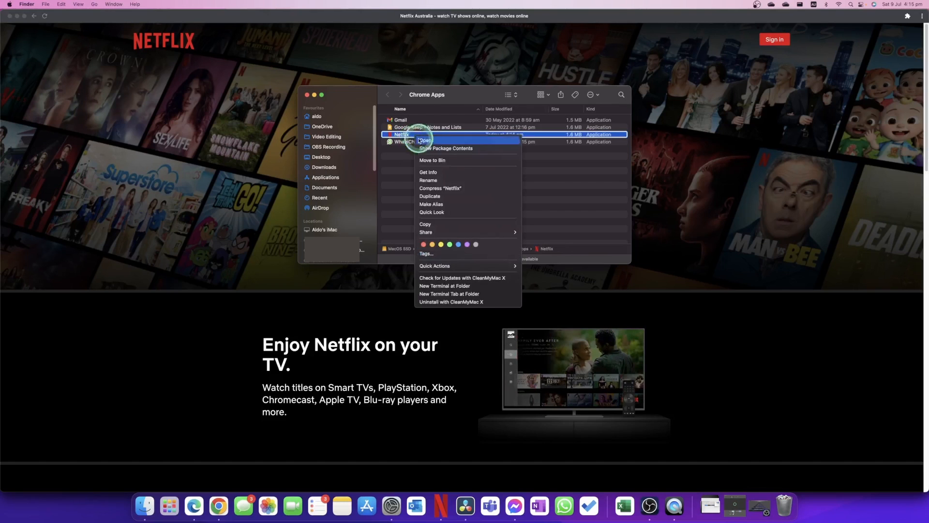
mouse_move(461, 161)
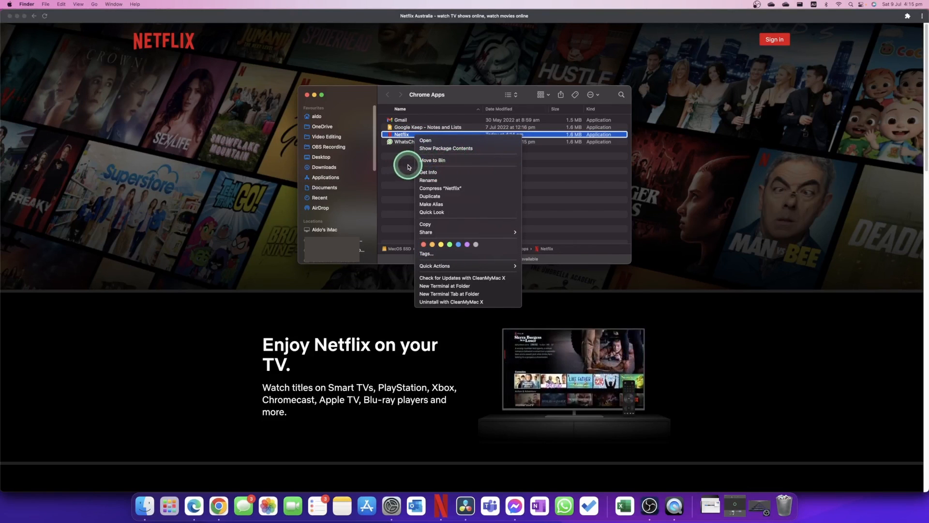
mouse_move(446, 161)
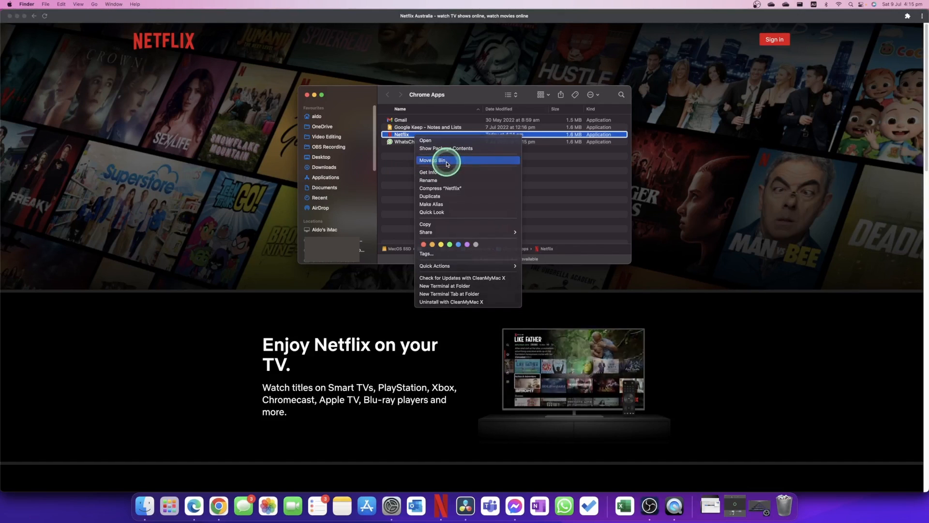
left_click(434, 160)
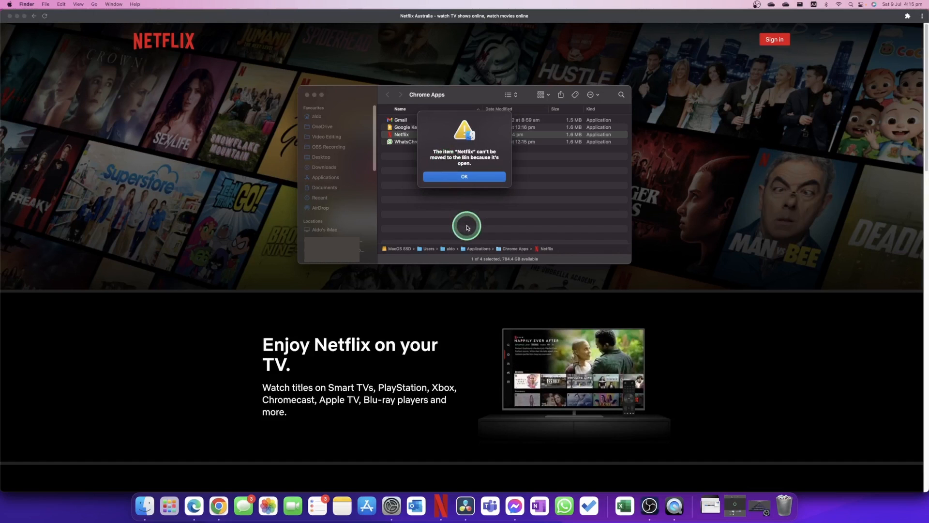
left_click(464, 176)
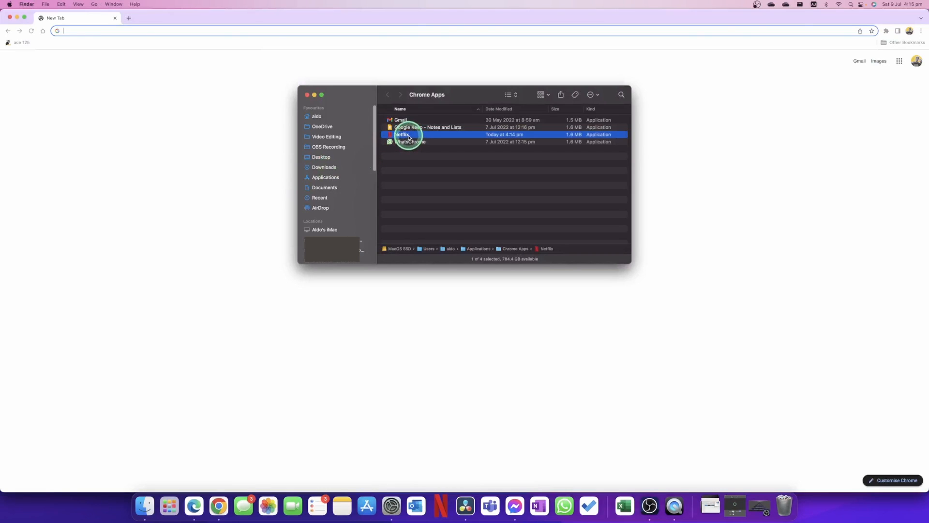
Step: Move the Netflix app to the Bin and permanently empty the Bin
right_click(402, 133)
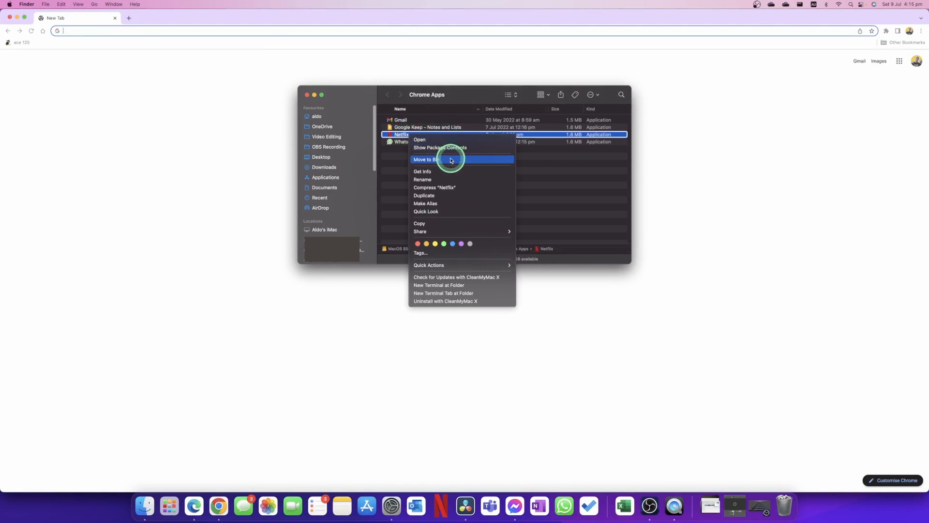
left_click(426, 158)
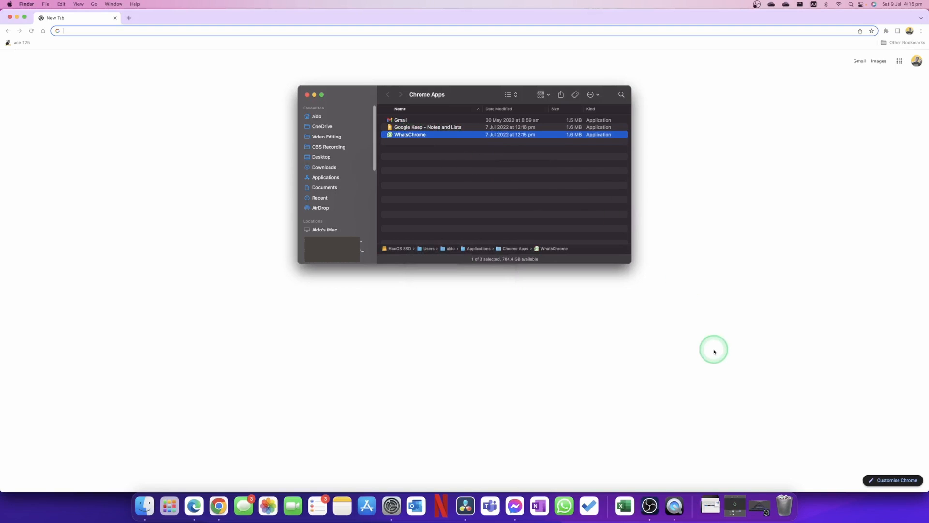
right_click(784, 506)
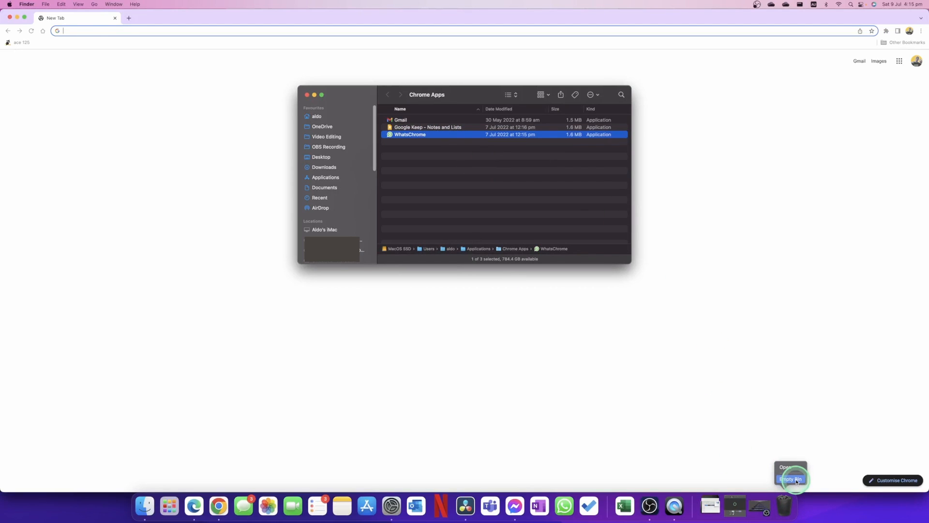
left_click(789, 478)
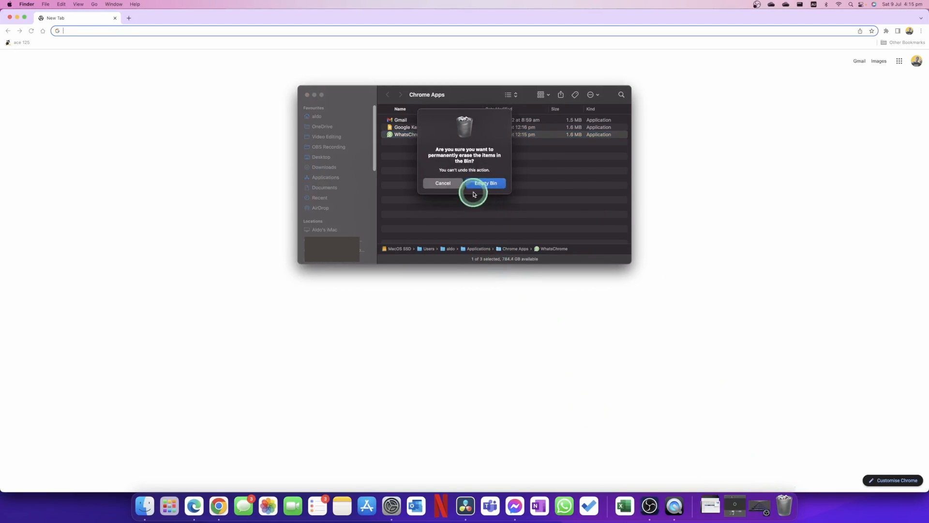
left_click(485, 183)
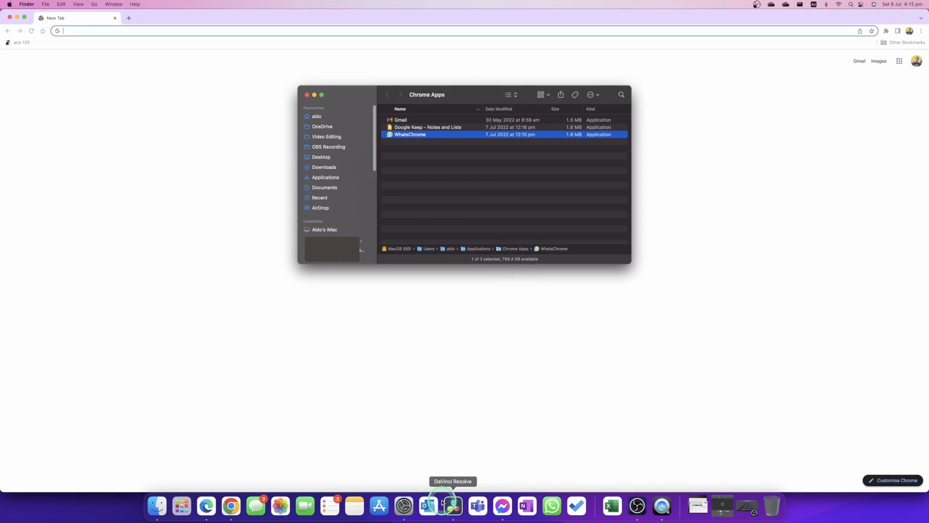